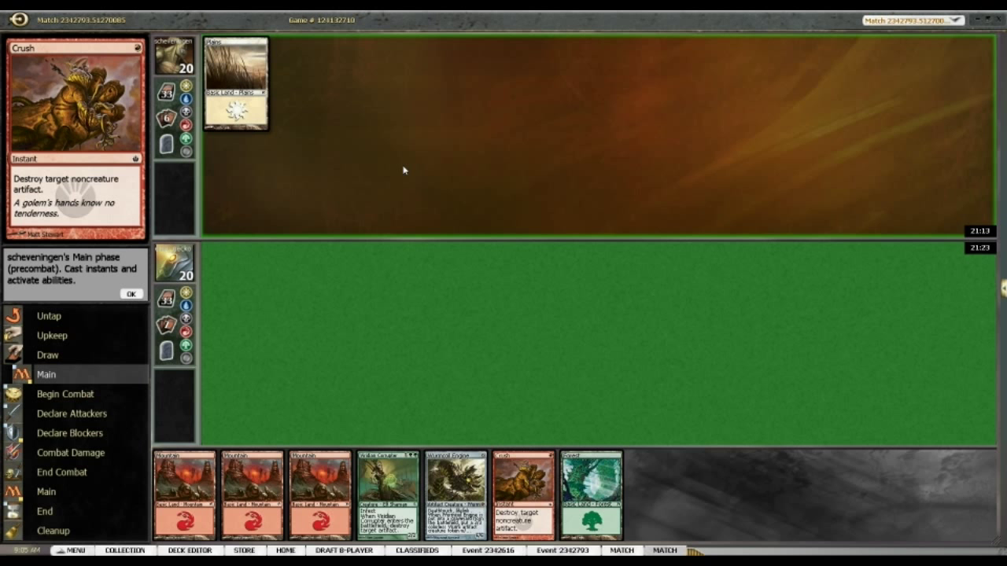
pyautogui.moveTo(516, 442)
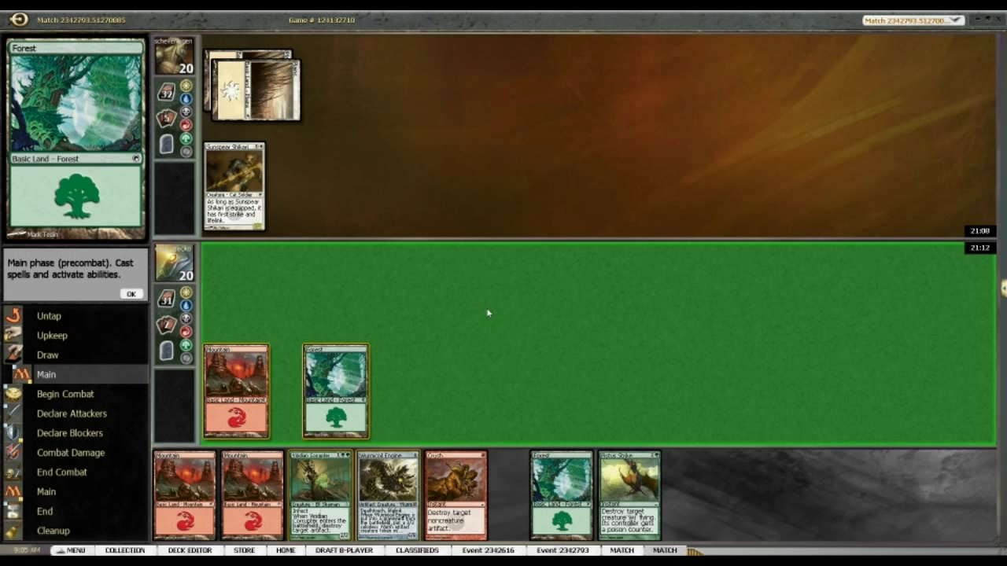
# Pass priority twice with OK, letting the opponent's attack through and dropping to 16 life
pyautogui.click(132, 294)
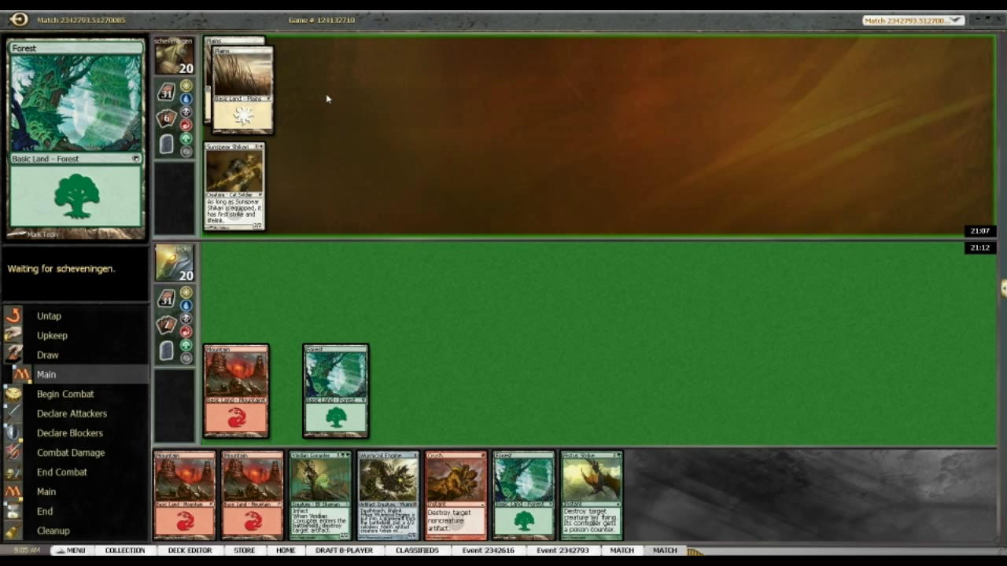
pyautogui.moveTo(299, 151)
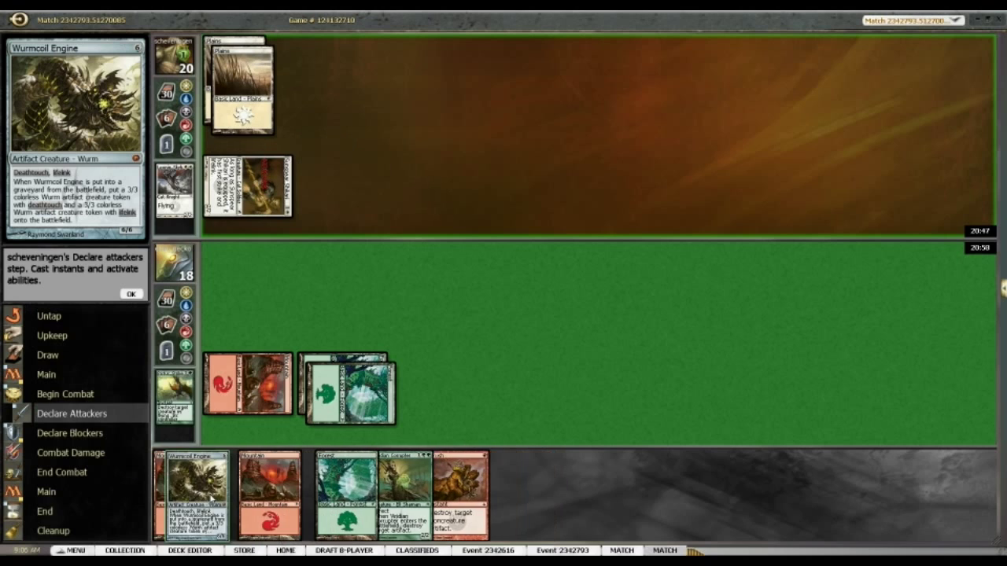
pyautogui.click(131, 294)
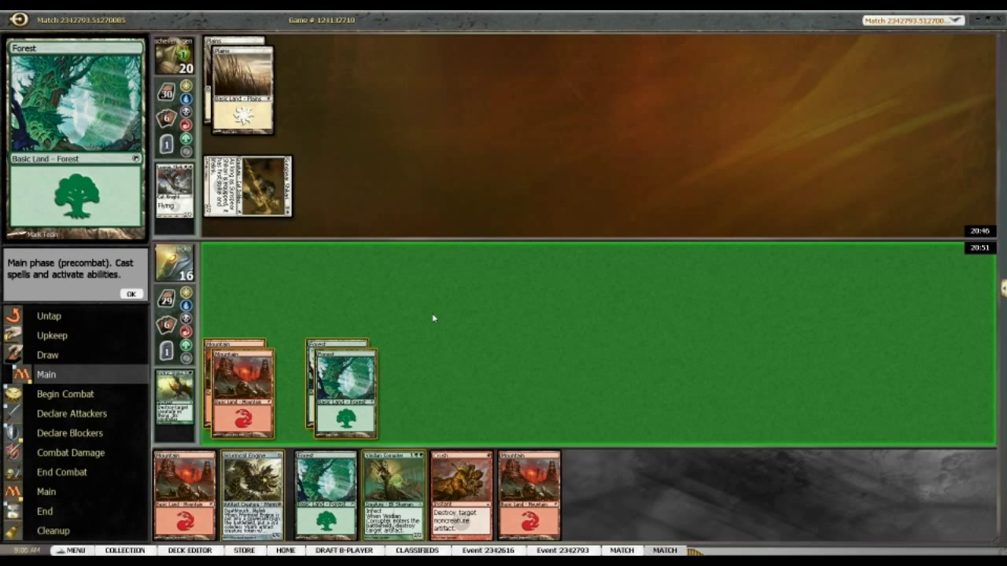
# Confirm with OK so Bellowing Tanglewurm and a third Mountain land on your battlefield
pyautogui.click(131, 294)
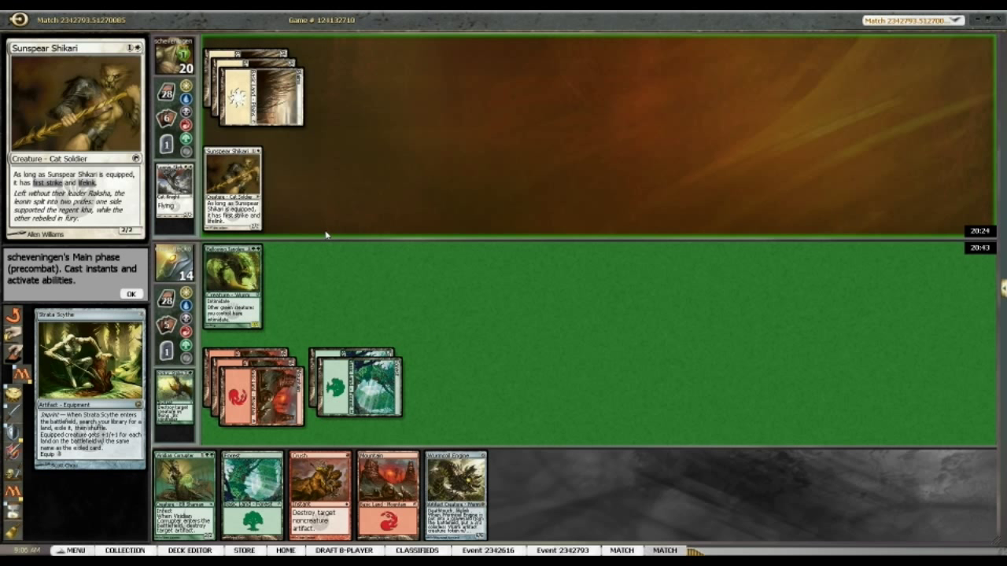
# Let the opponent's Strata Scythe resolve, then end the main phase into Begin Combat
pyautogui.click(133, 294)
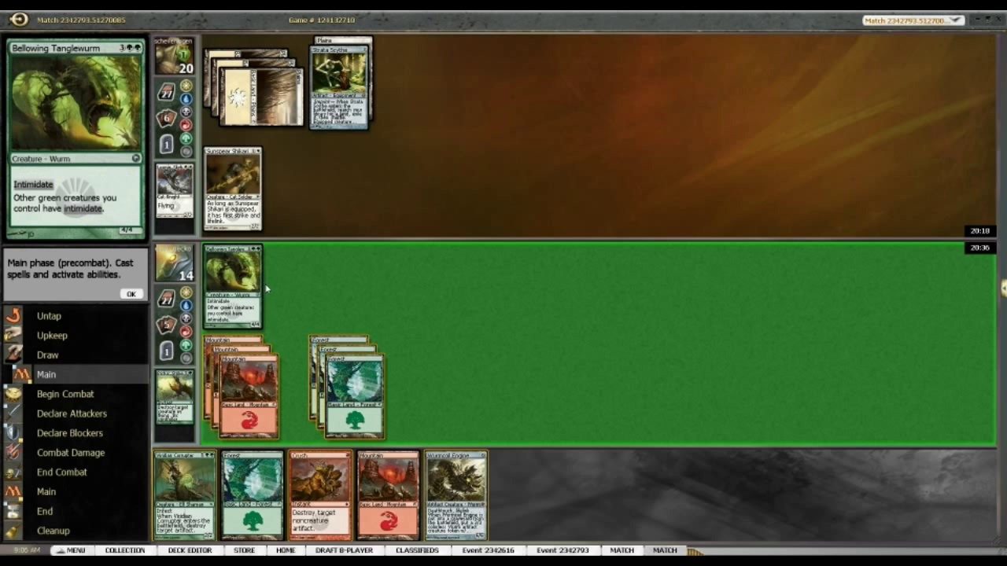
pyautogui.moveTo(339, 82)
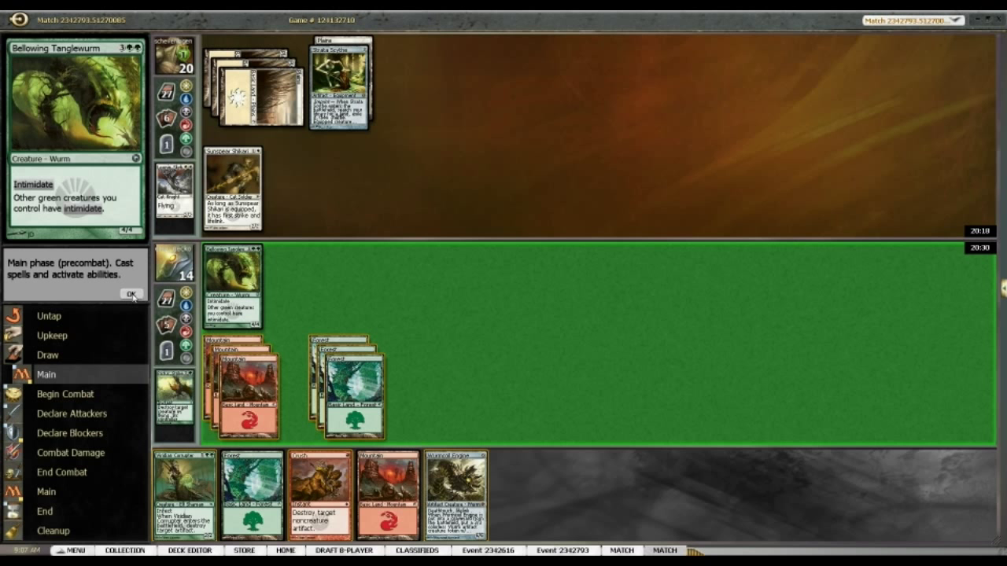
pyautogui.click(132, 295)
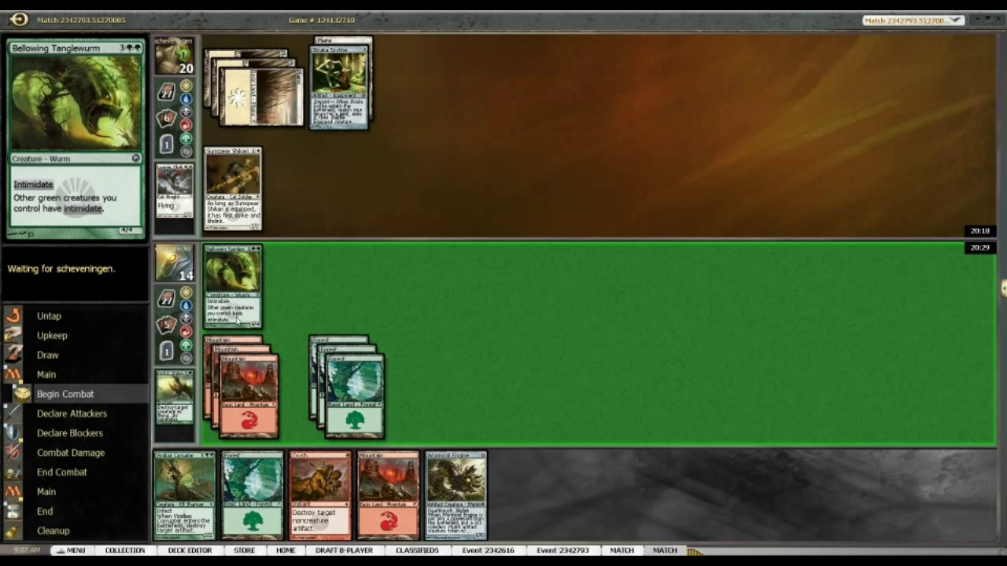
# Attack with Bellowing Tanglewurm for 16 opponent life and move the exiled Plains preview aside
pyautogui.click(65, 394)
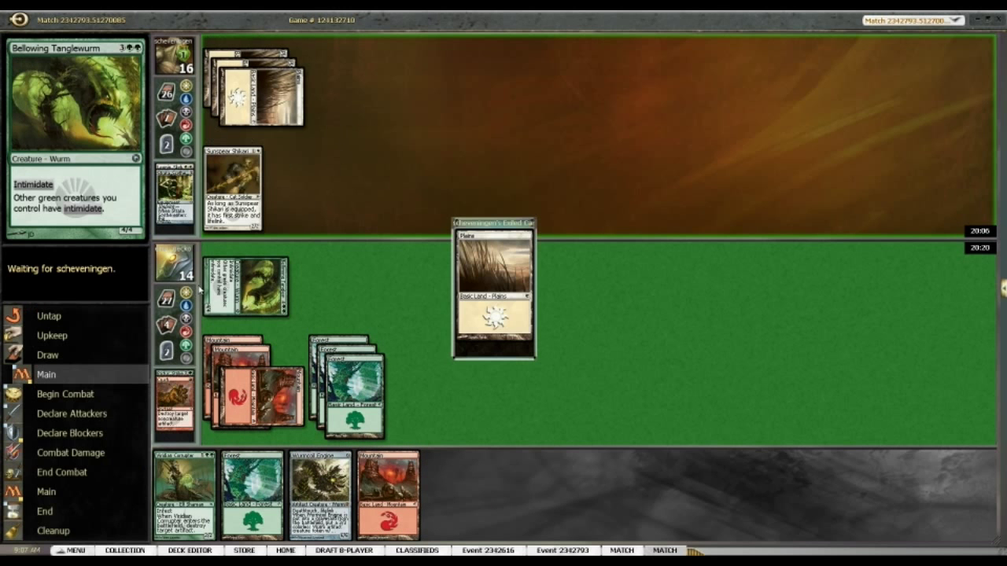
pyautogui.moveTo(493, 295); pyautogui.dragTo(698, 264)
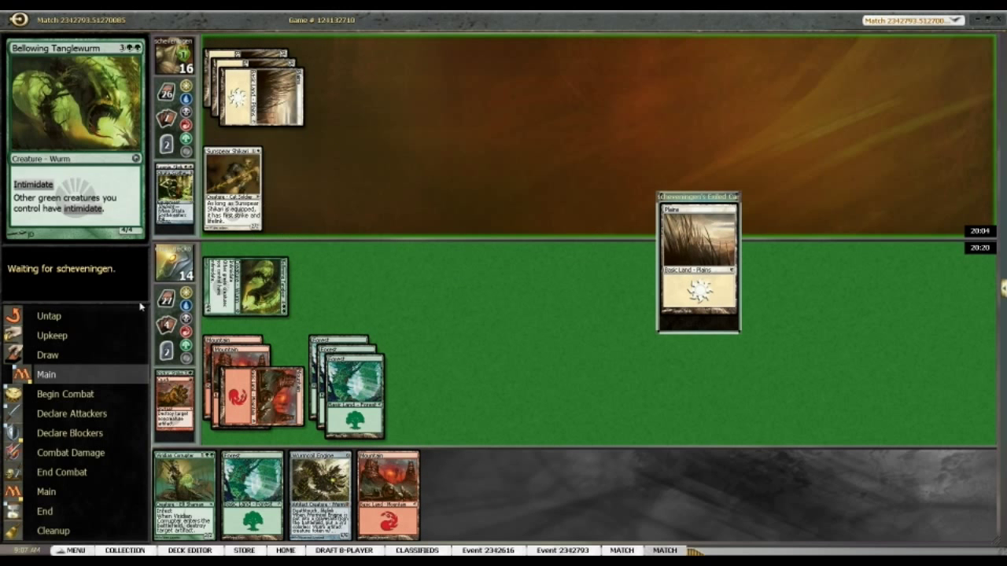